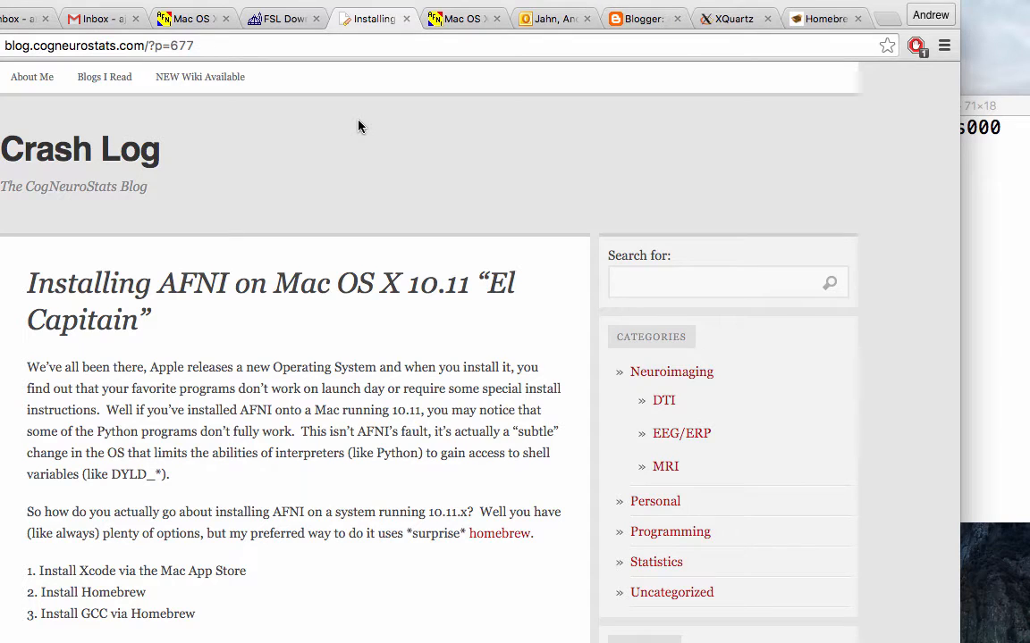
Read through the Crash Log AFNI El Capitan install steps, then move to the XQuartz download page.
scroll(down, 3)
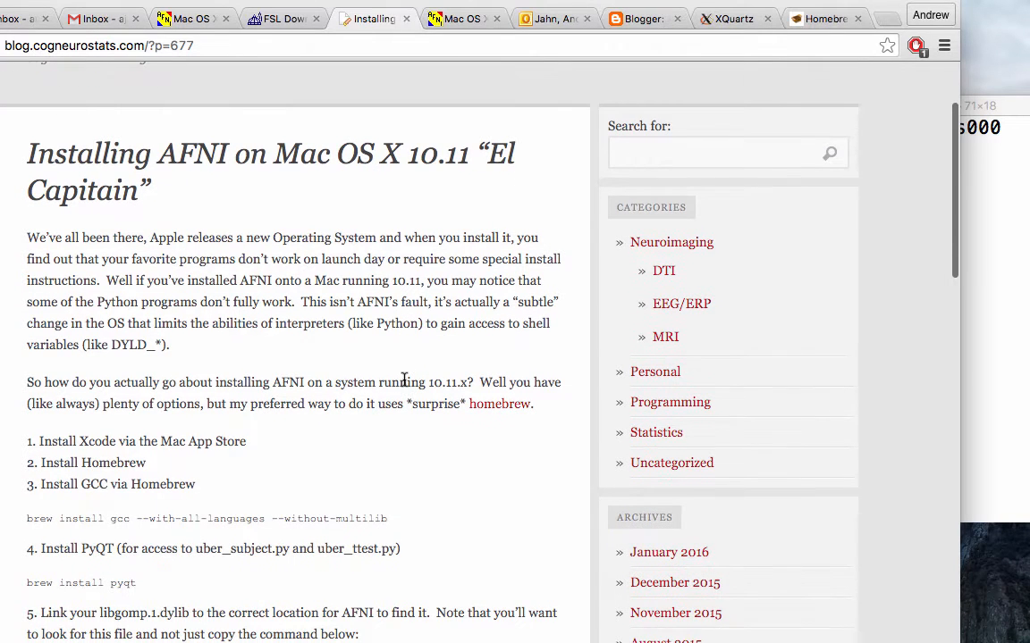
scroll(down, 3)
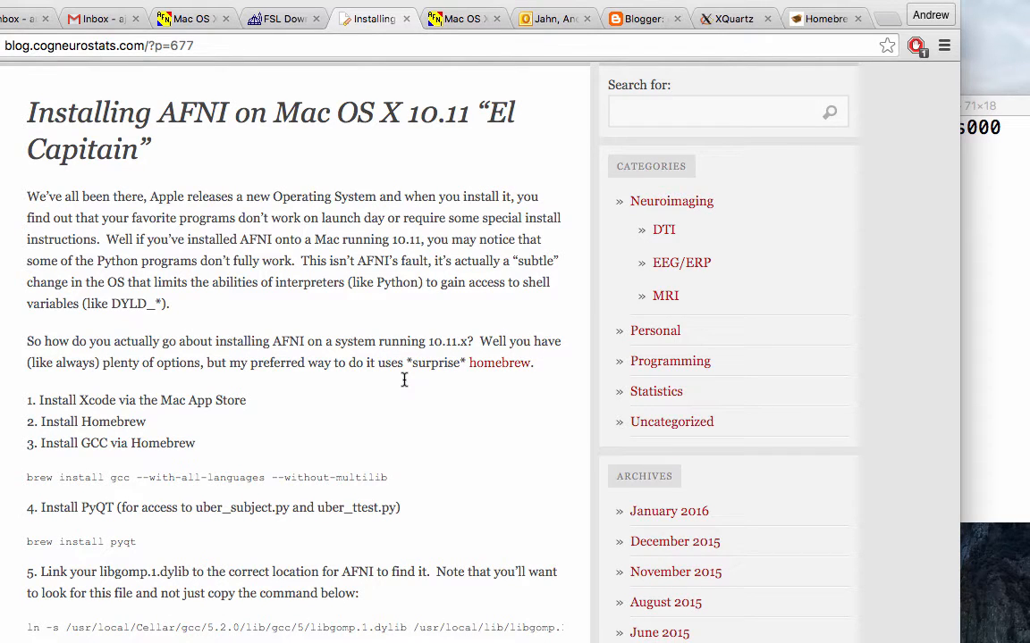
scroll(down, 3)
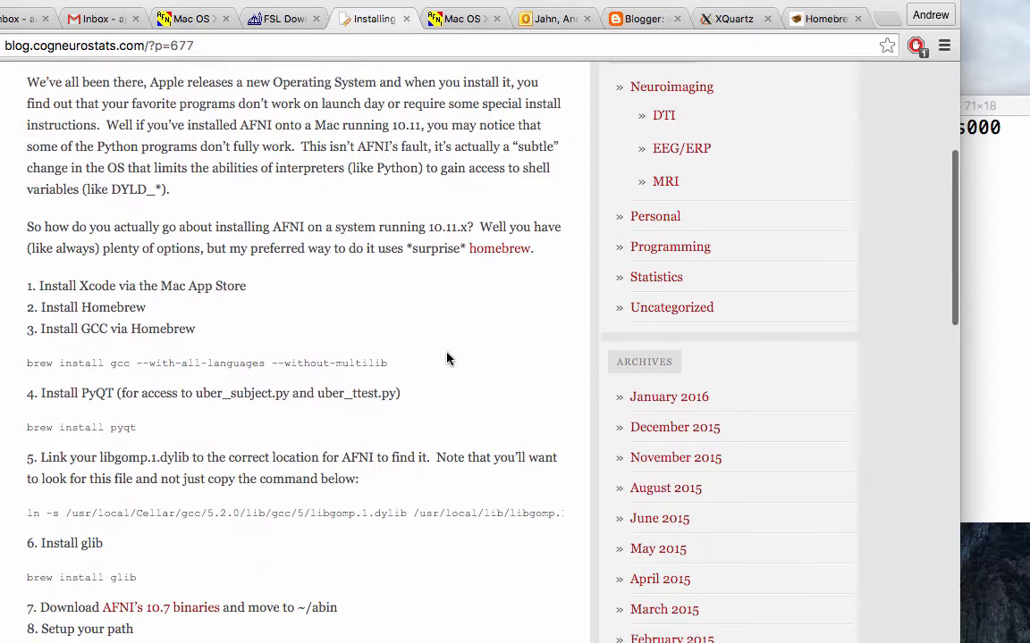
mouse_move(218, 336)
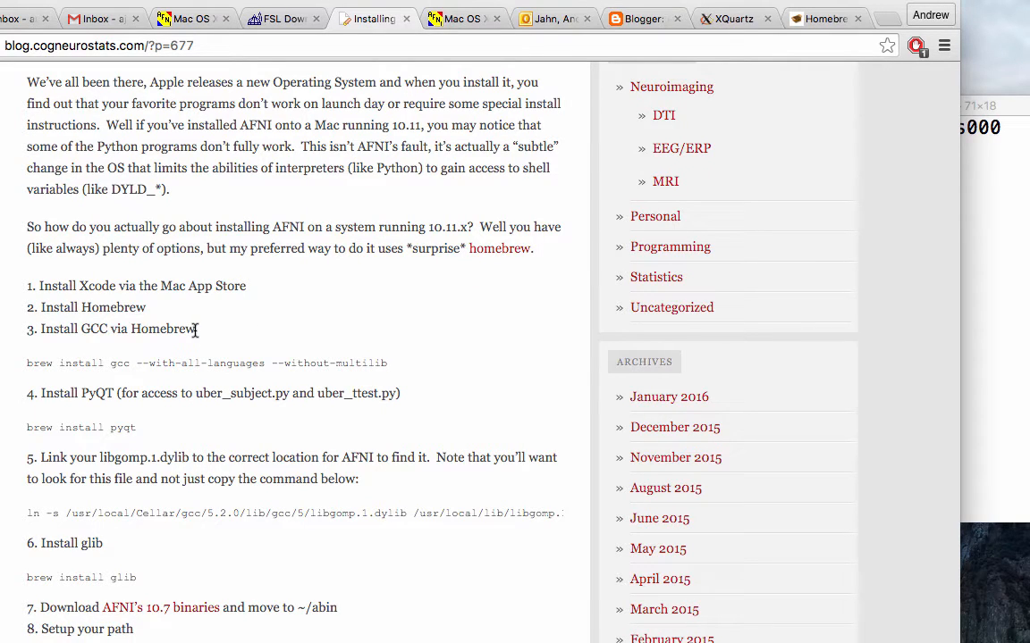
mouse_move(345, 314)
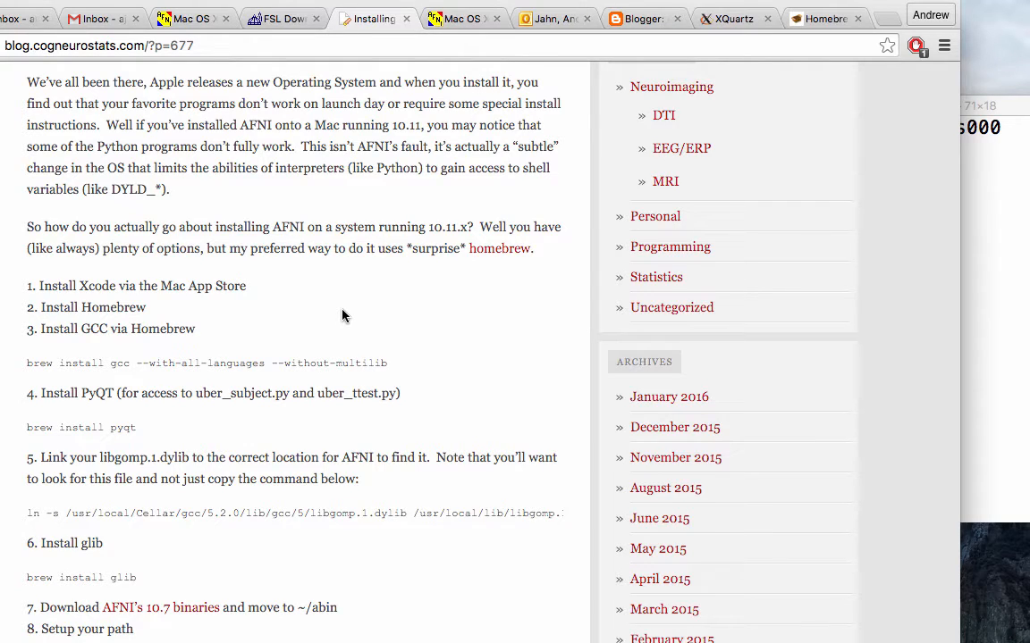
mouse_move(493, 150)
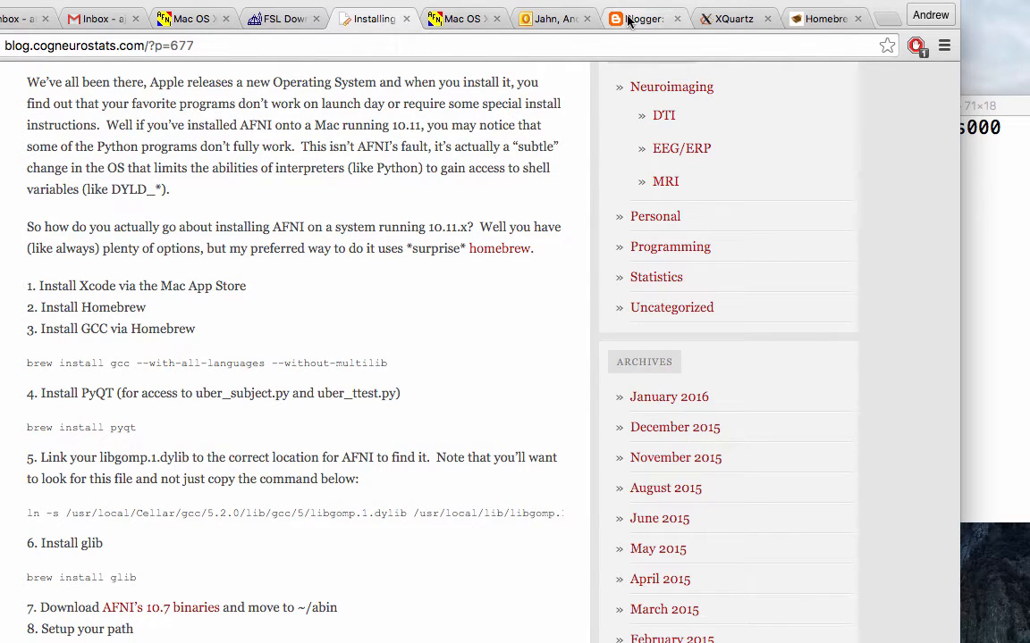
click(643, 18)
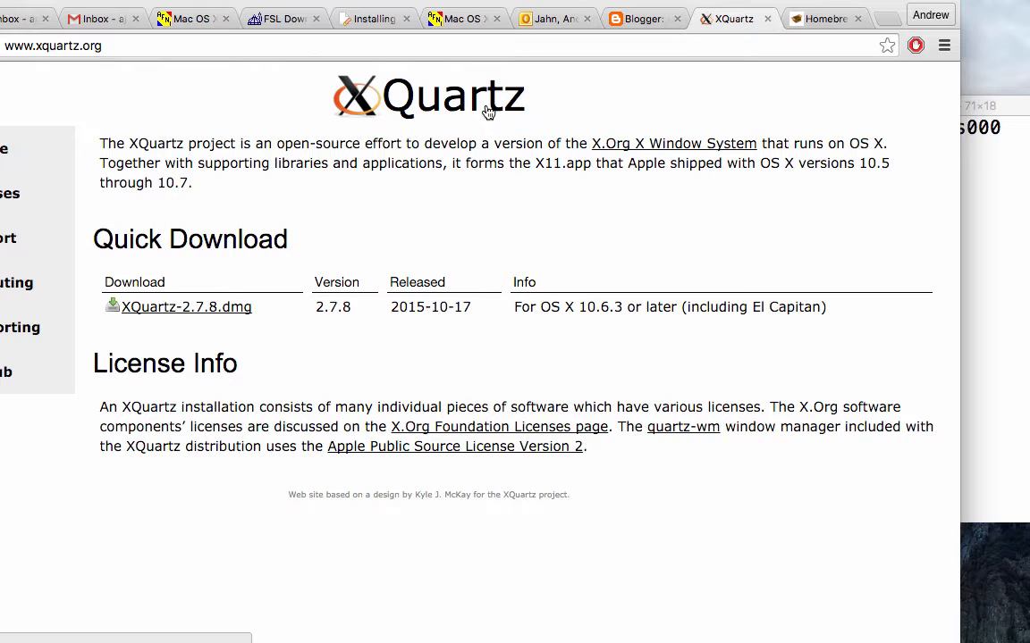
mouse_move(504, 147)
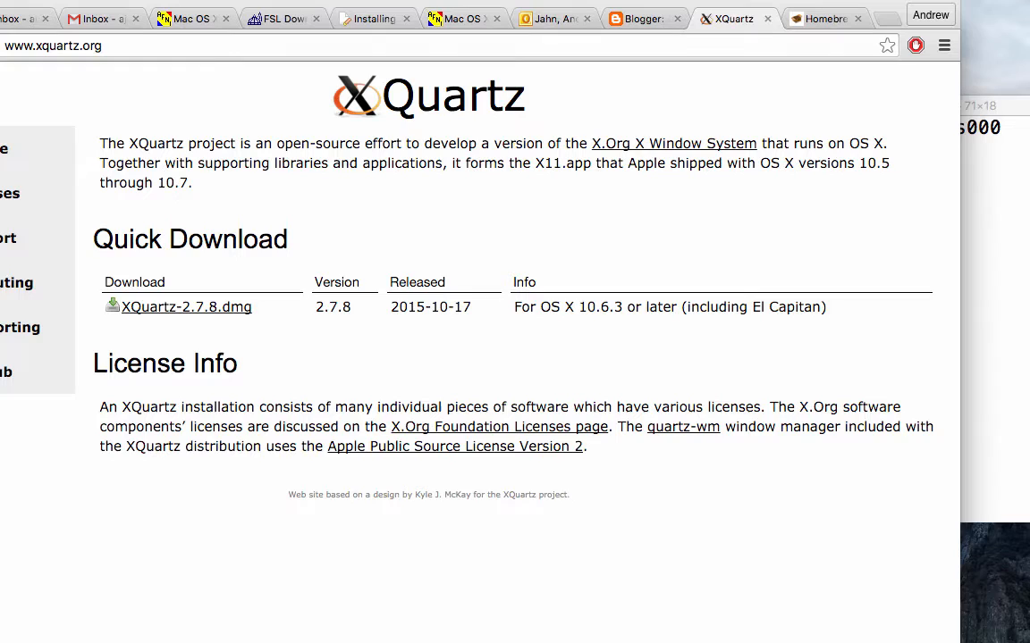
mouse_move(579, 518)
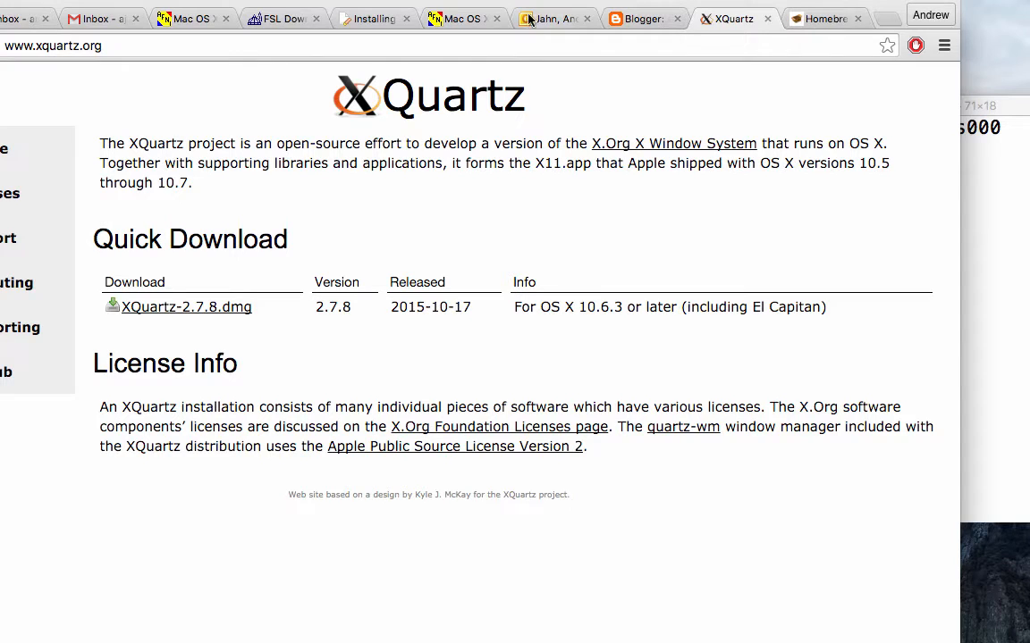
Leave the XQuartz 2.7.8 quick download table for the webmail inbox.
click(552, 18)
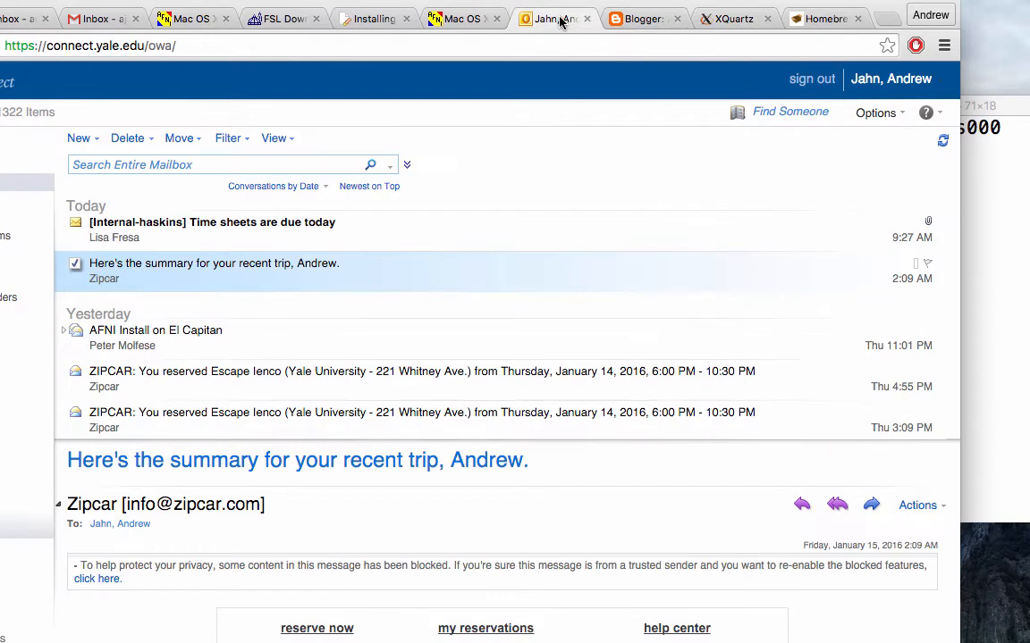
Revisit the 'AFNI Install on OSX El Capitan' Blogger draft, then bring up the Homebrew install page.
click(642, 18)
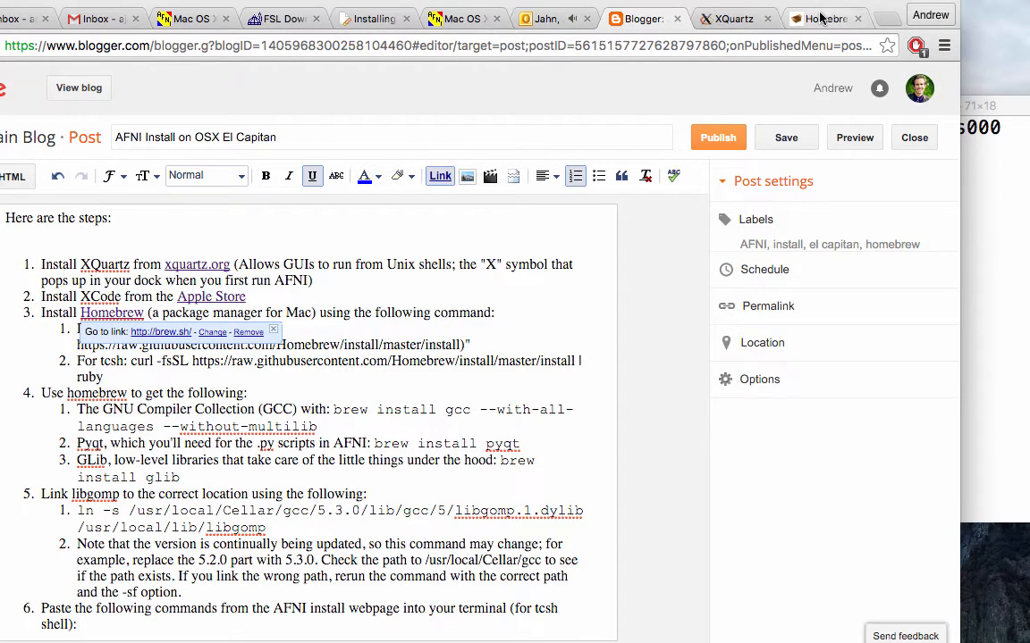
click(823, 18)
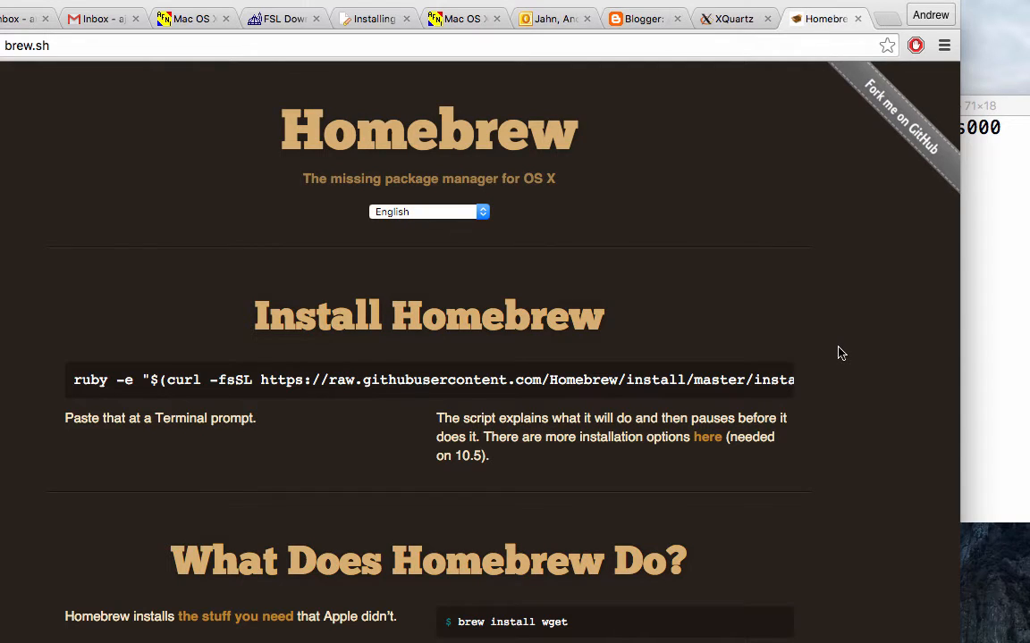
mouse_move(509, 121)
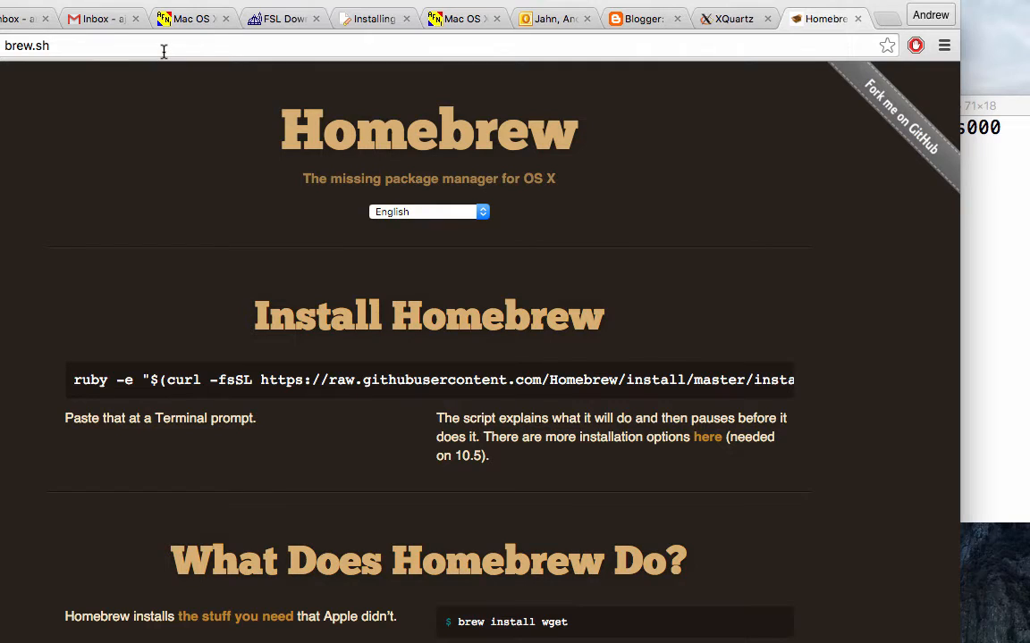
mouse_move(172, 75)
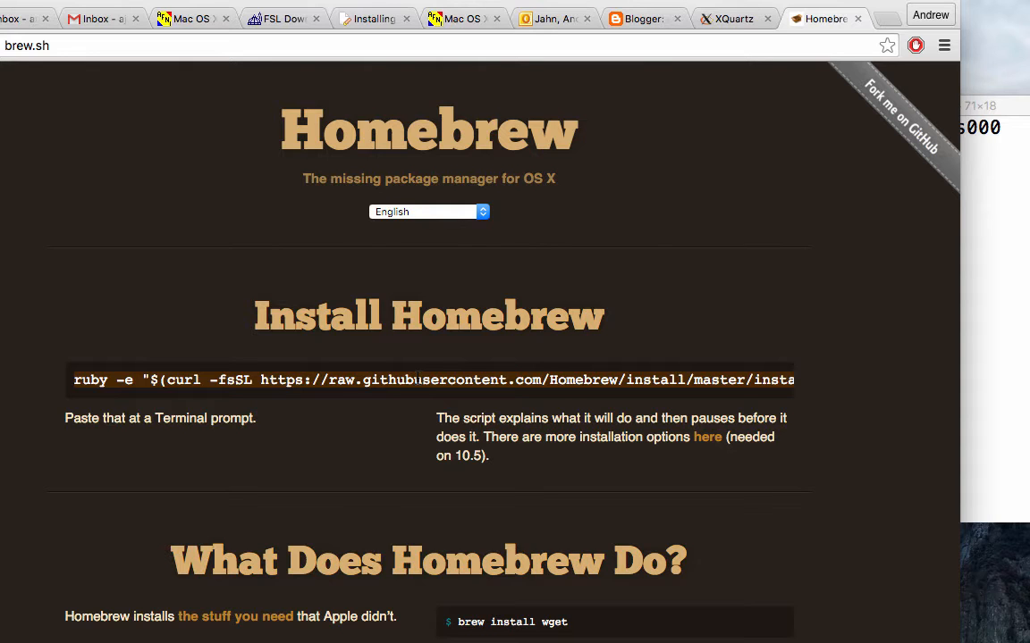
mouse_move(777, 178)
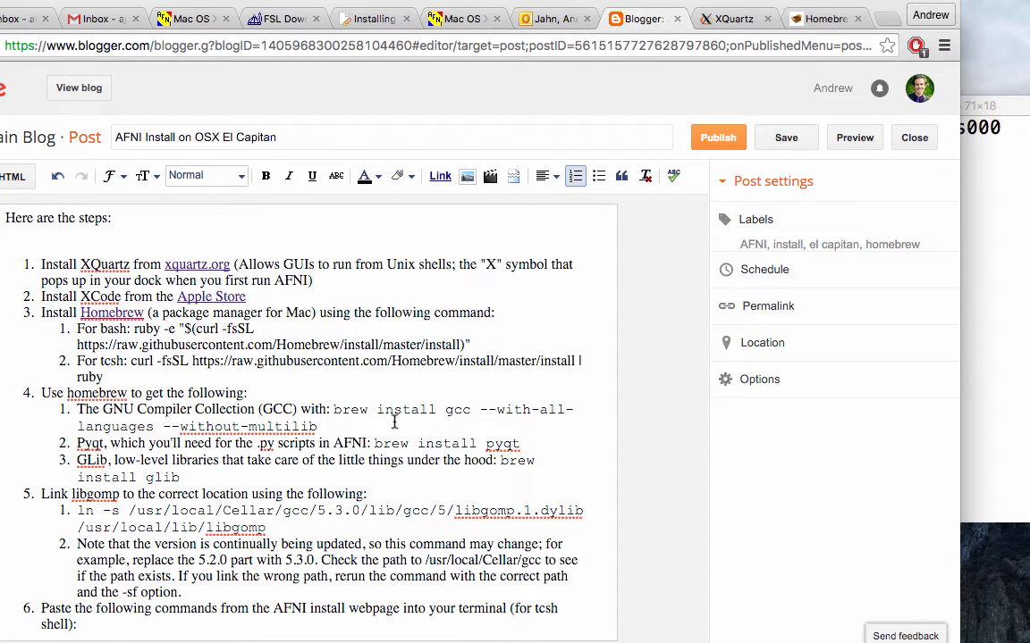
Select the 'brew install gcc' command in the Blogger draft for use in Terminal.
drag(332, 409, 315, 426)
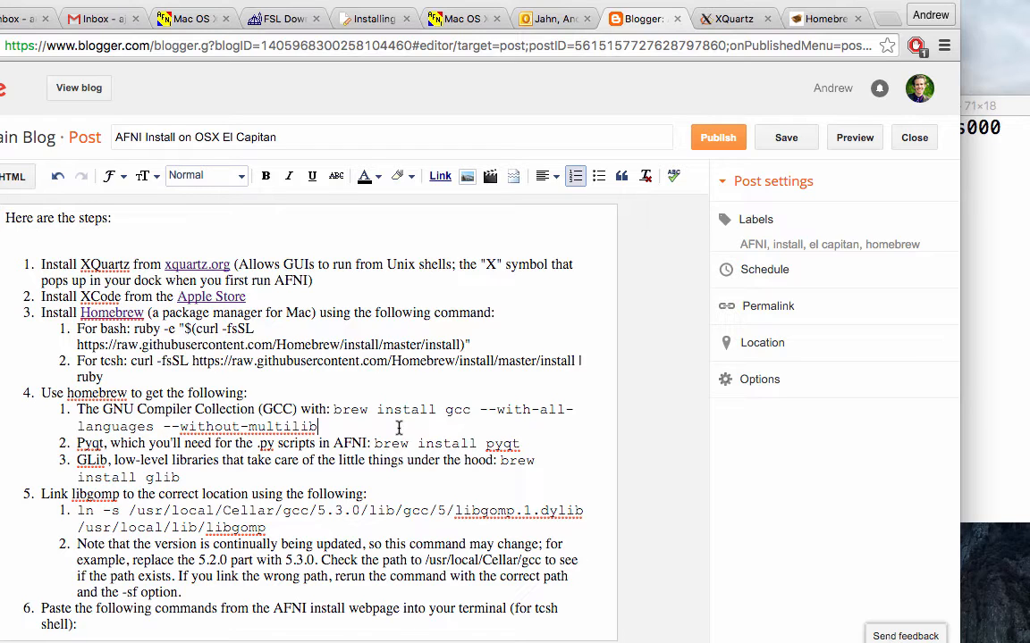
mouse_move(418, 436)
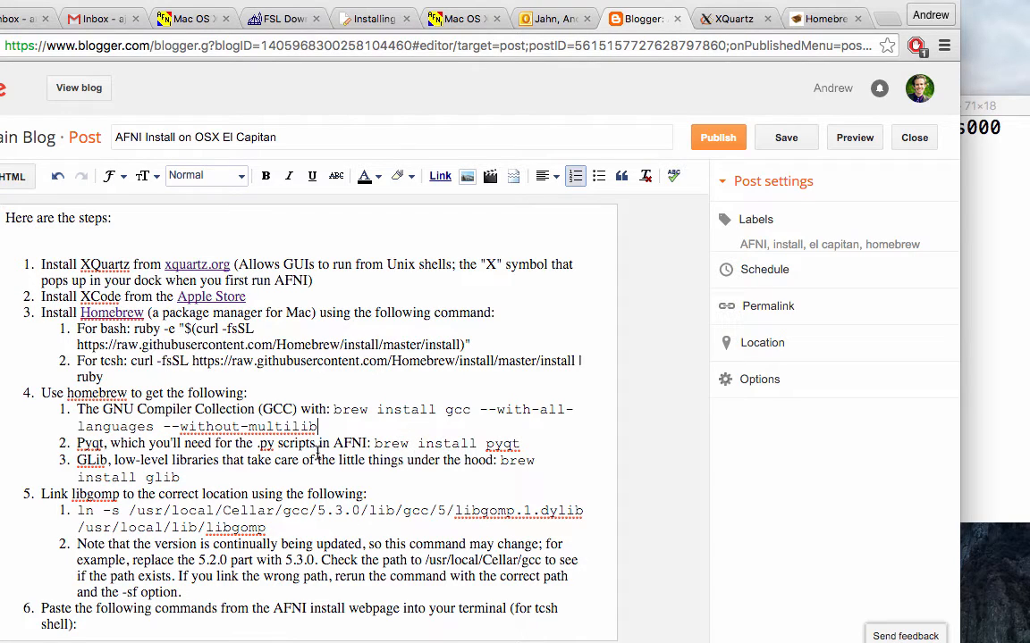
mouse_move(190, 479)
text(brew)
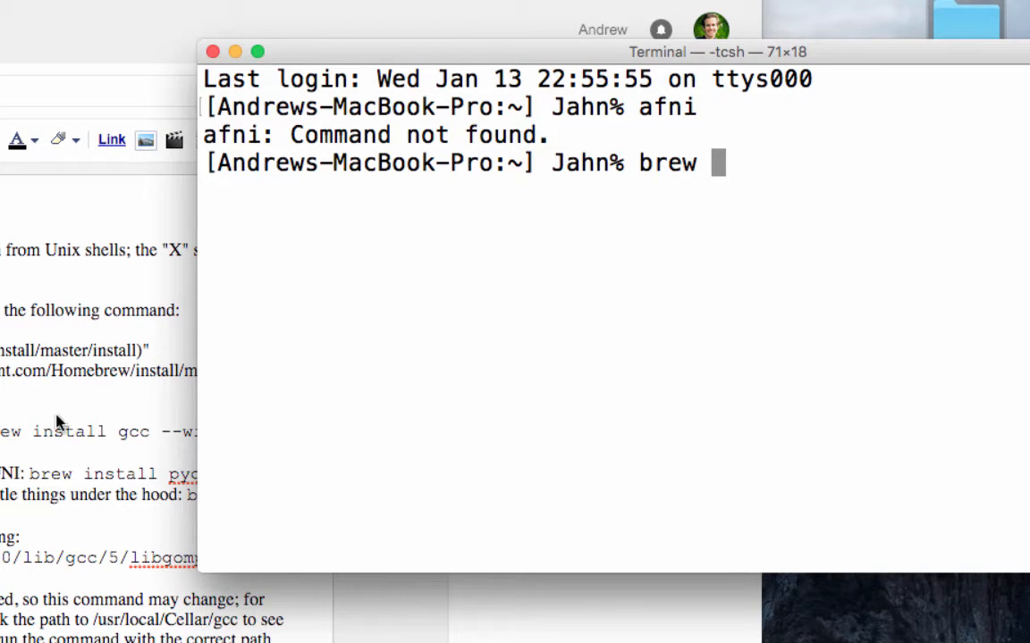
mouse_move(114, 443)
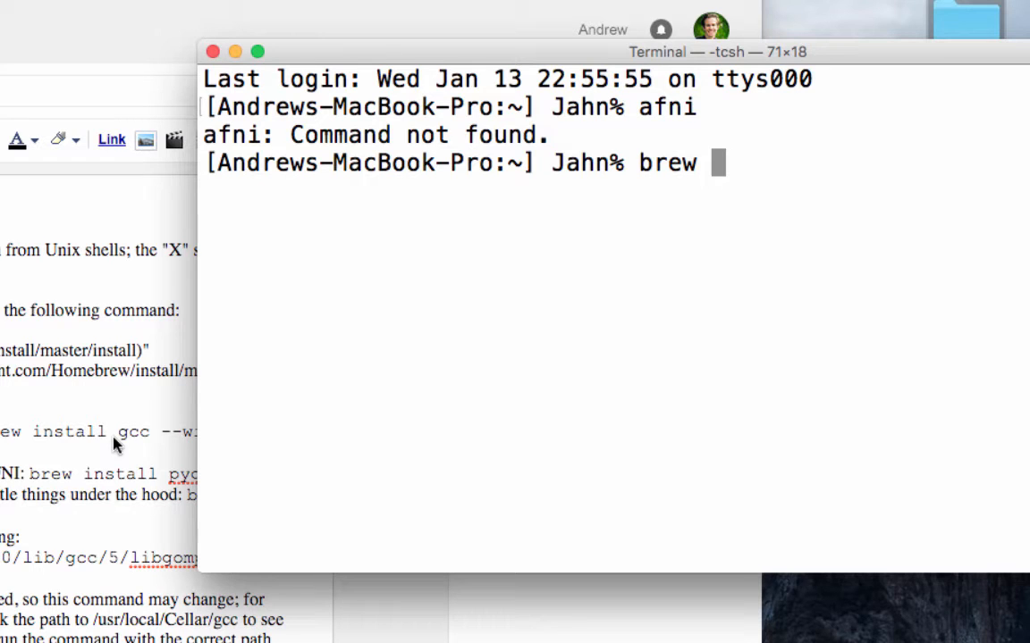
mouse_move(647, 326)
text( brew i)
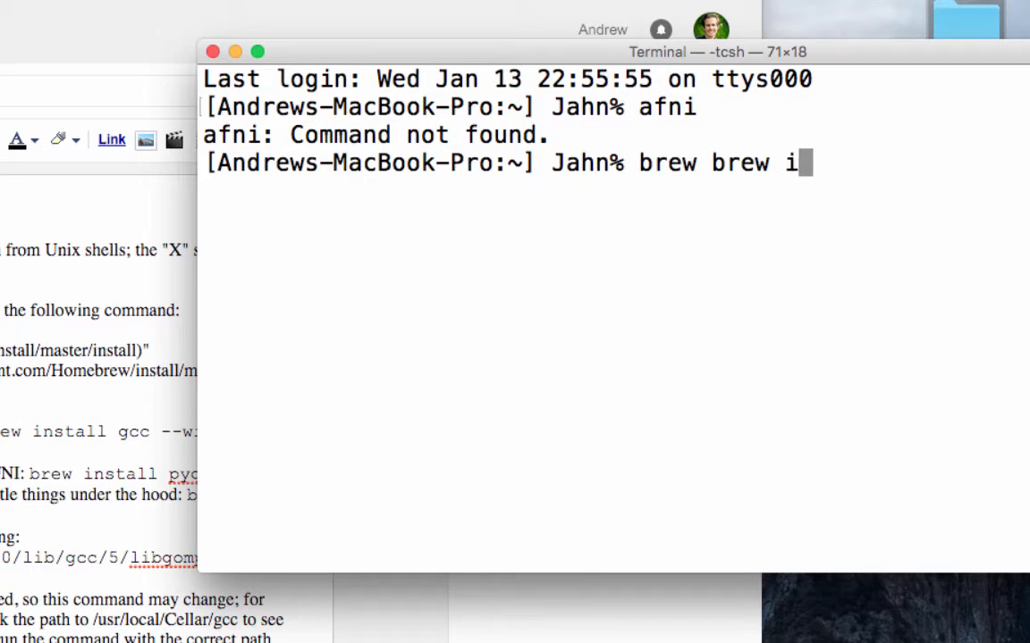
Run 'brew install pyqt' in Terminal, which reports pyqt-4.11.4 already installed.
text(nstall pyqt)
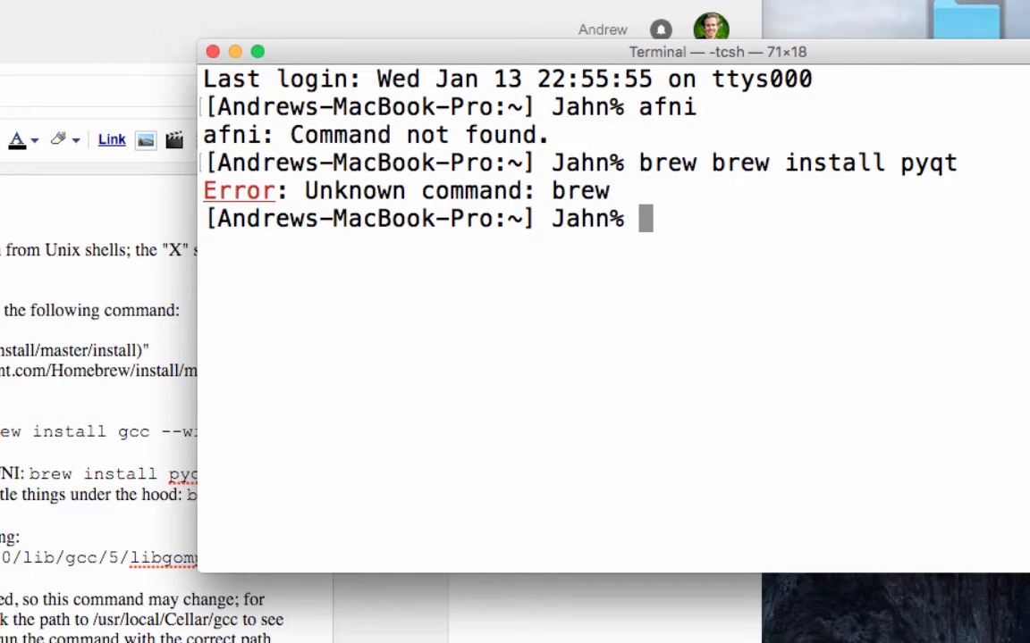
text(brew install p)
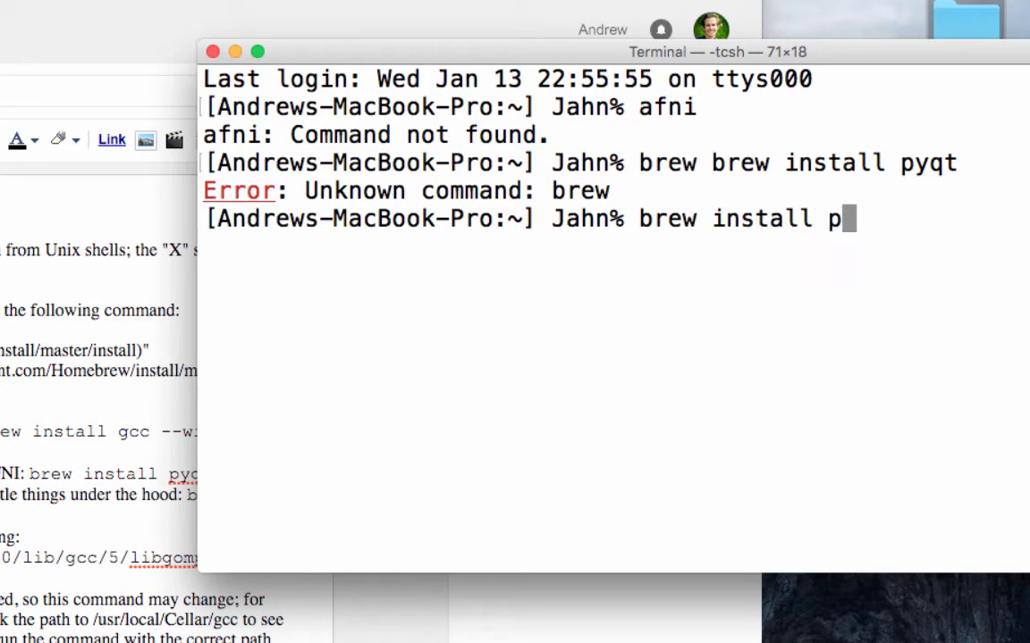
key(Return)
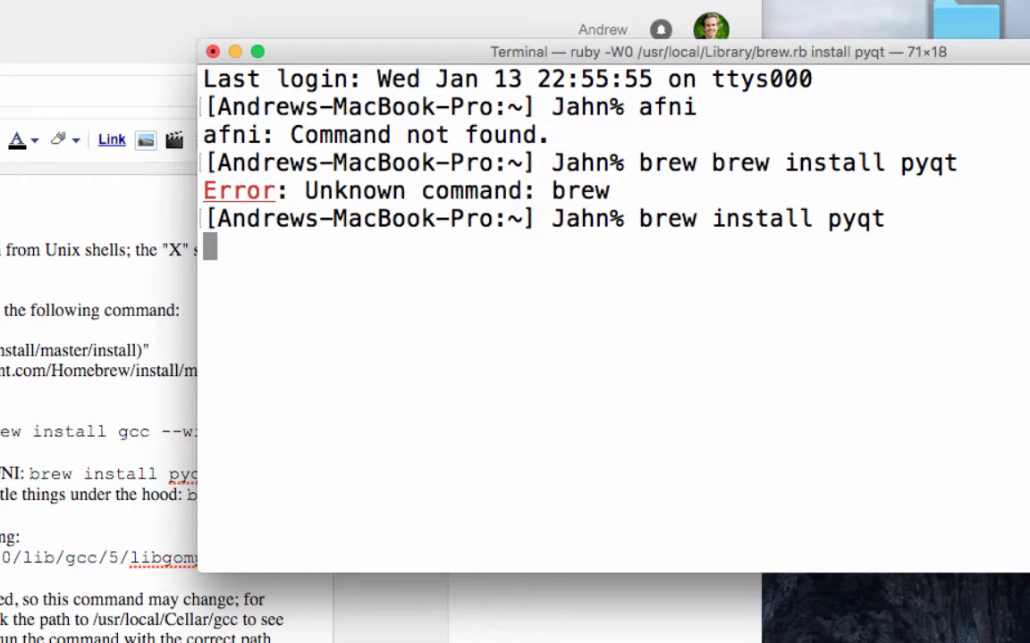
key(Return)
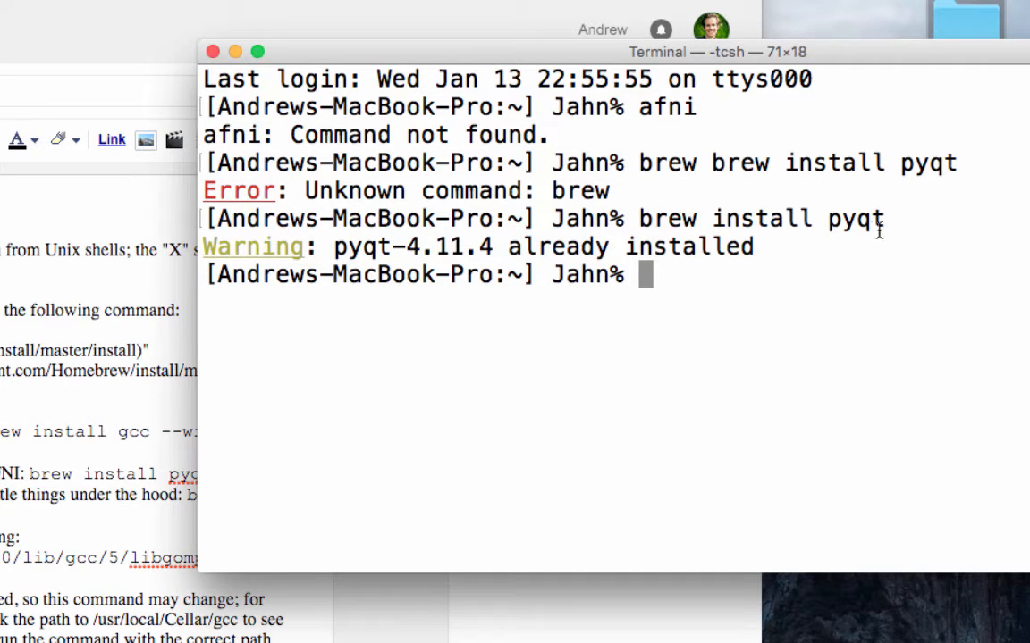
mouse_move(79, 534)
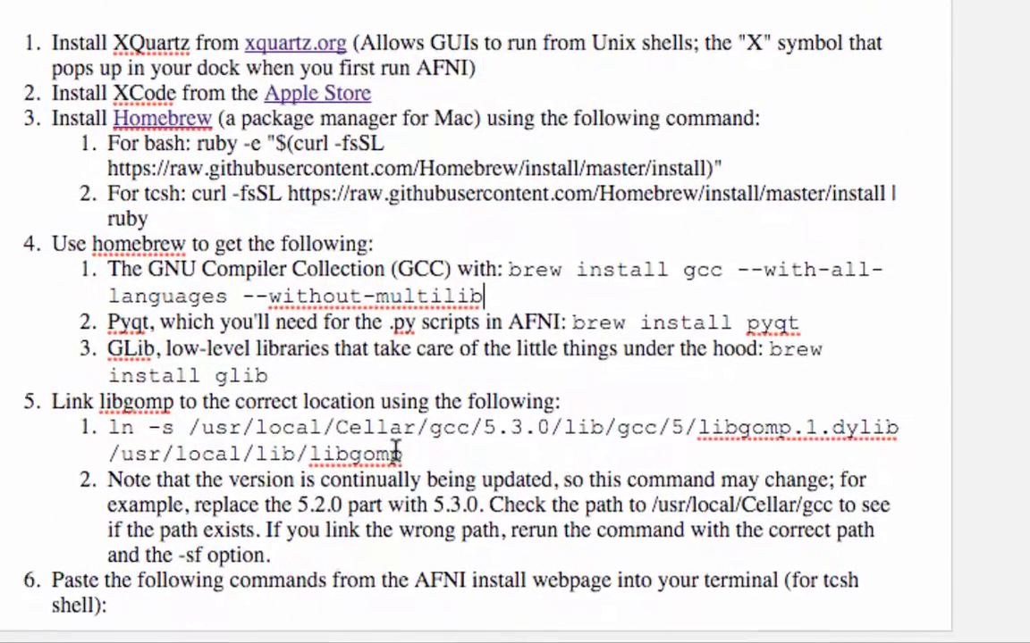
scroll(down, 3)
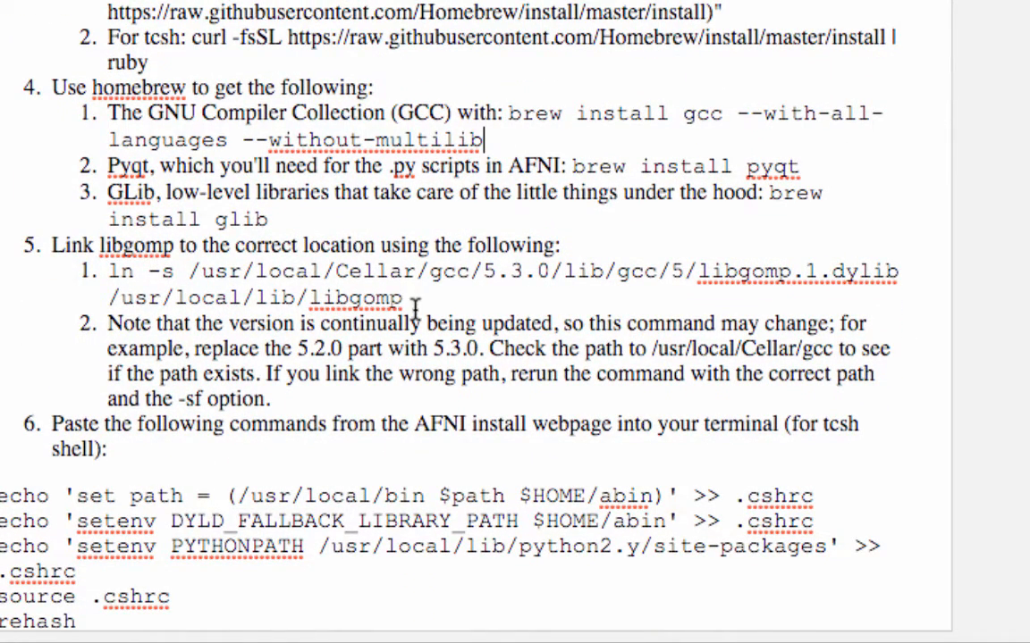
drag(108, 271, 402, 297)
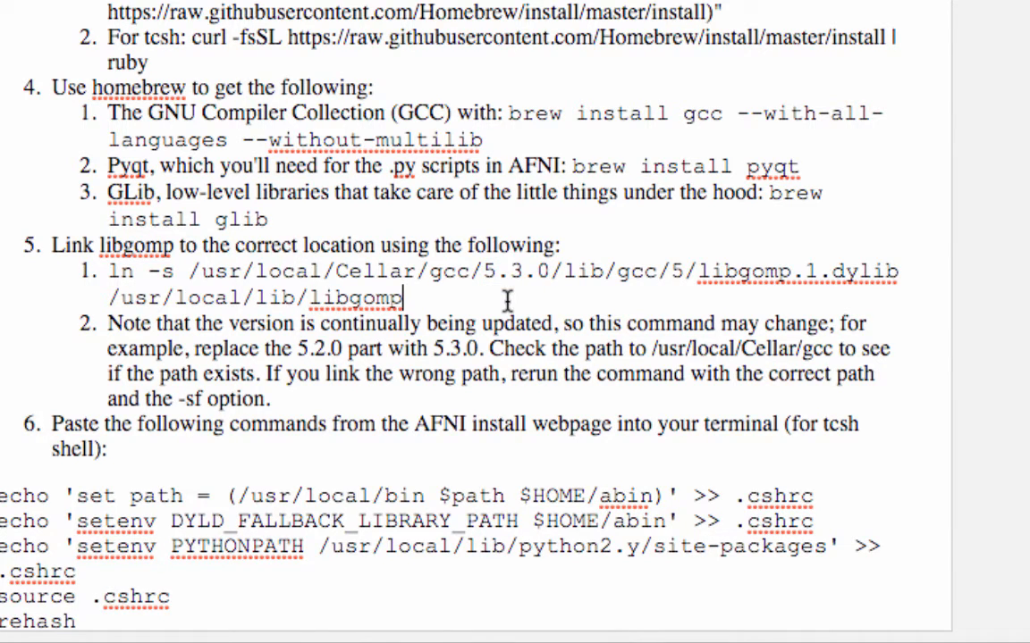
mouse_move(379, 399)
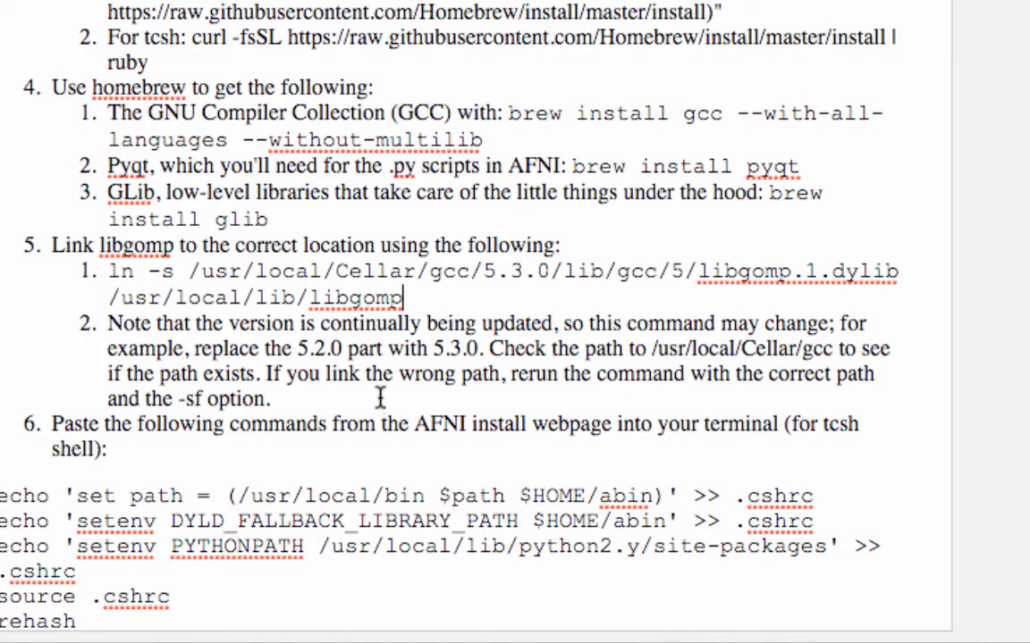
mouse_move(511, 290)
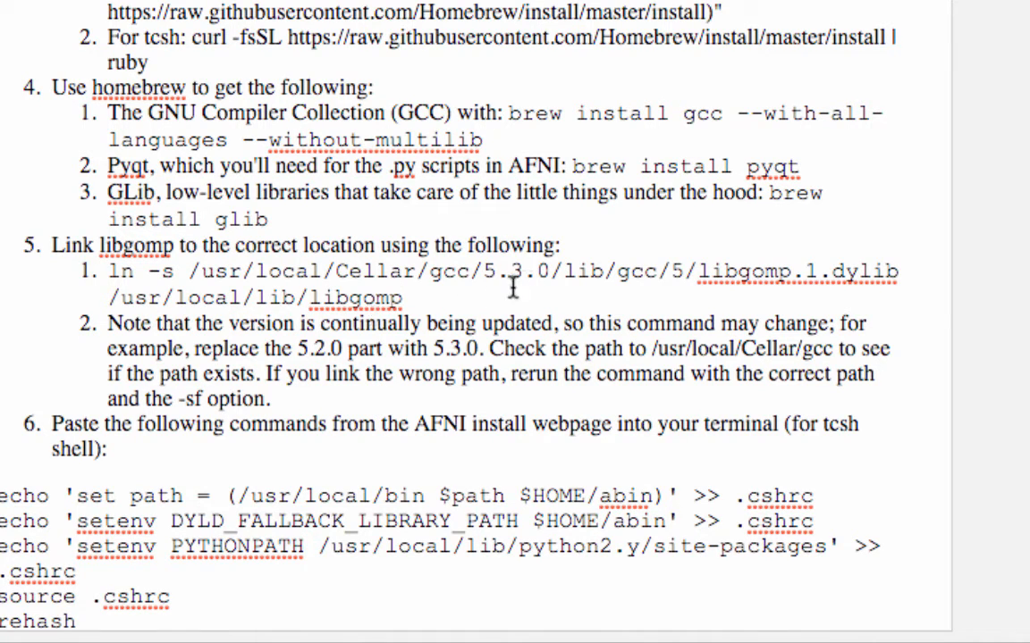
mouse_move(178, 284)
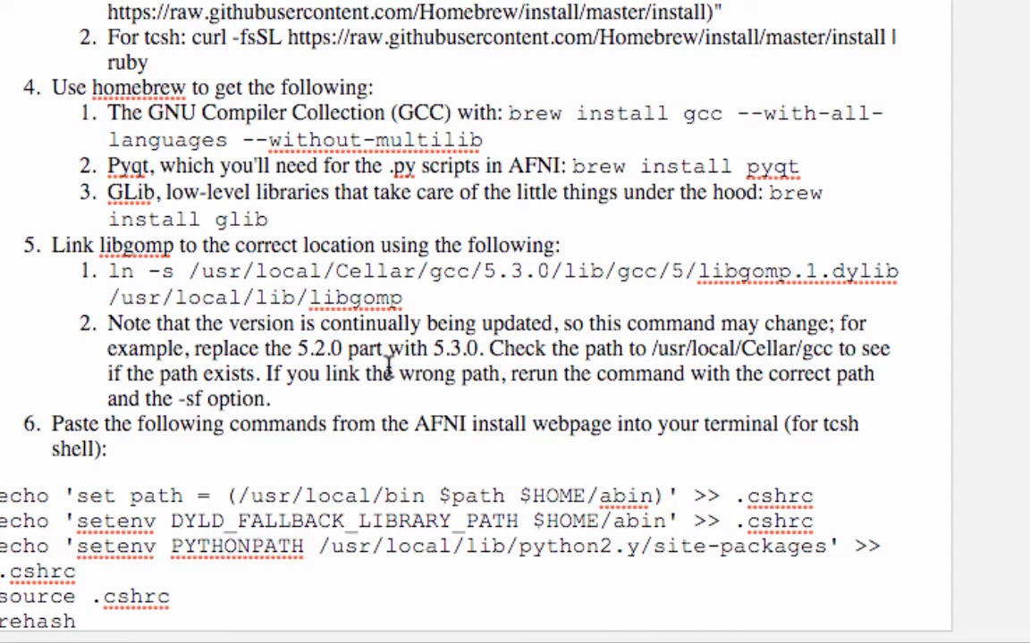
scroll(down, 3)
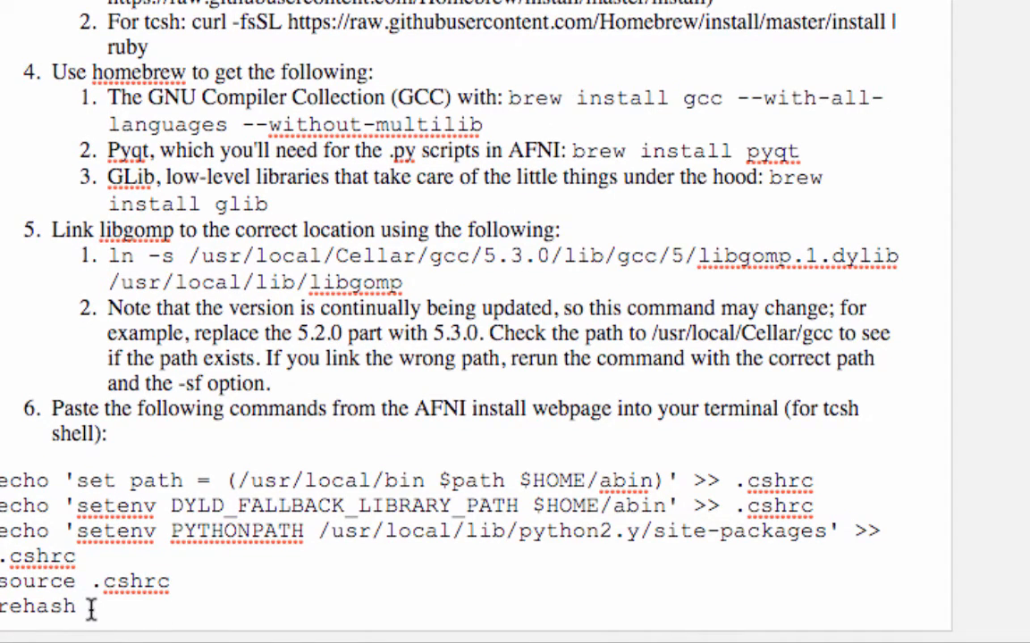
scroll(down, 3)
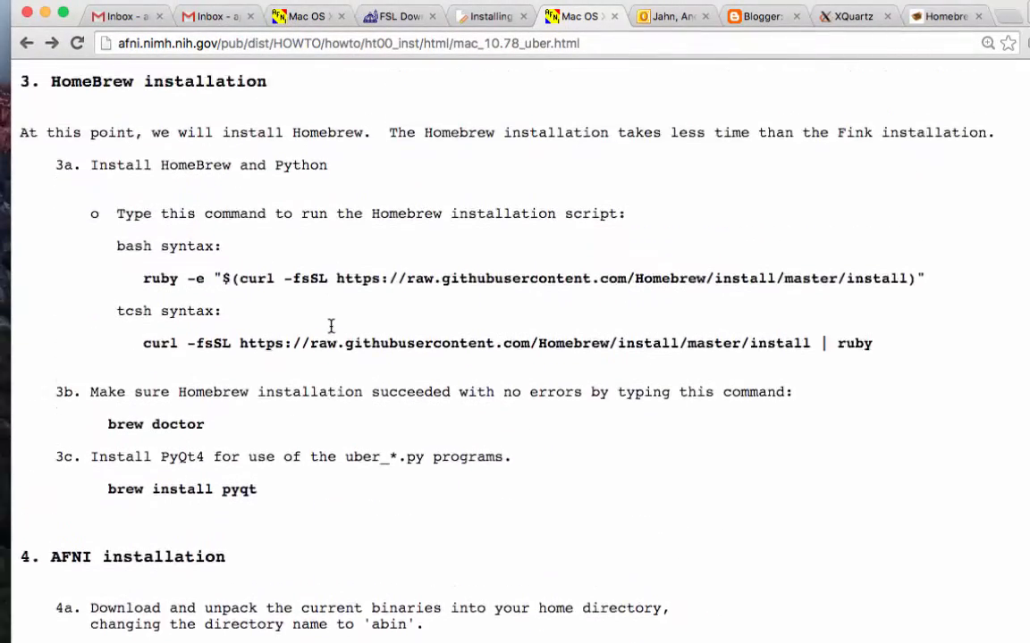
Select the section 4a AFNI binaries download and unpack commands on the Mac install page.
scroll(up, 3)
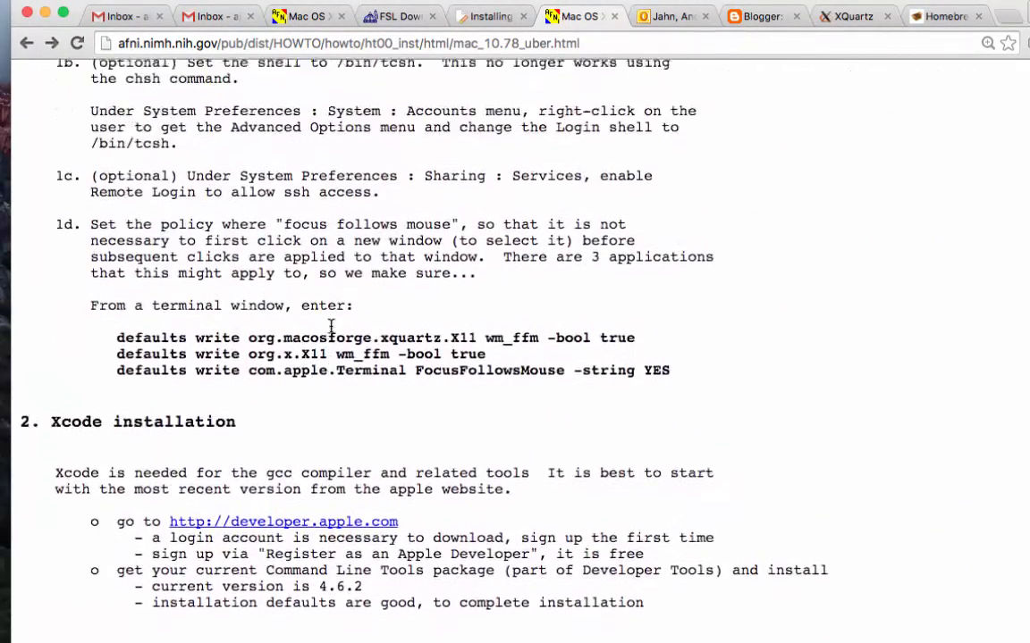
scroll(down, 3)
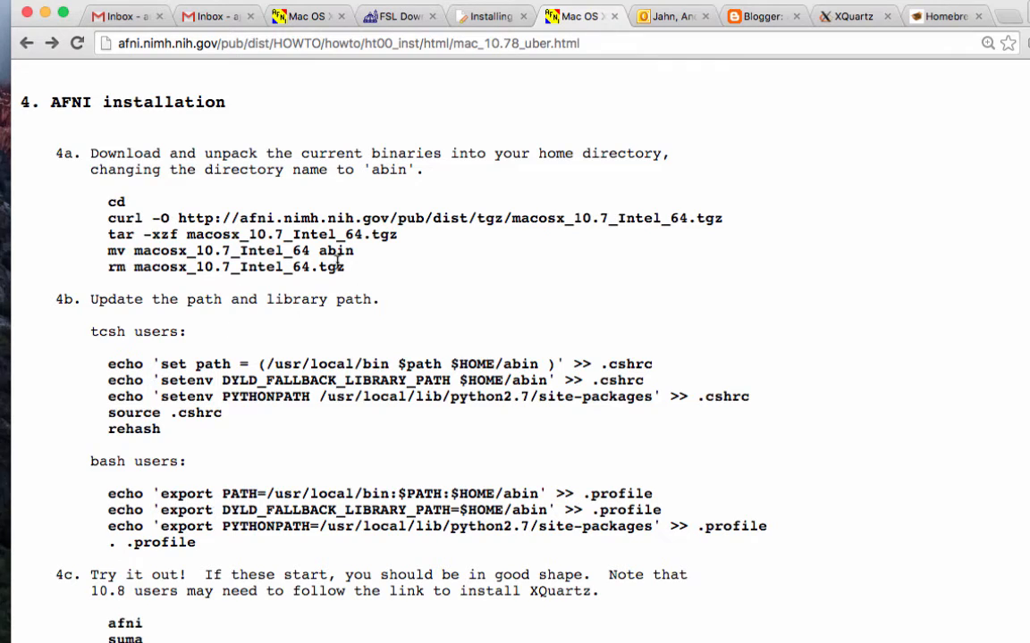
drag(108, 200, 345, 268)
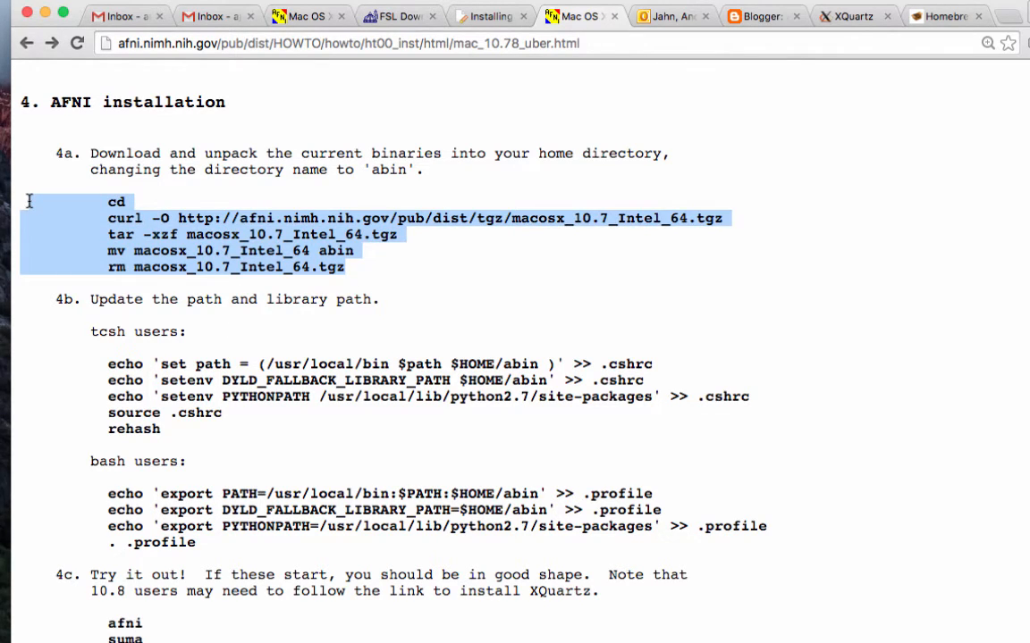
mouse_move(181, 415)
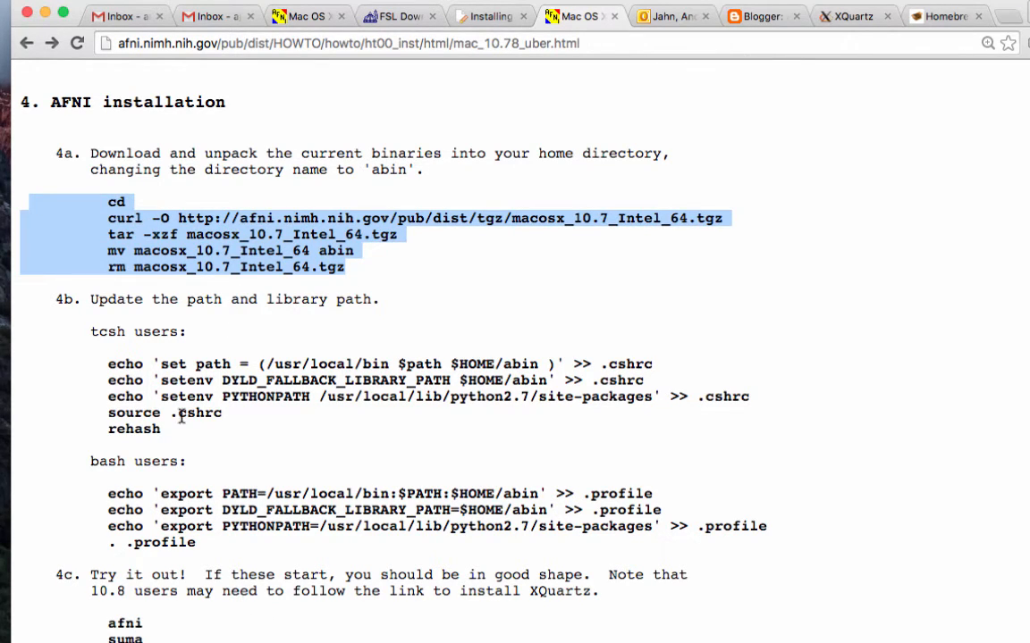
mouse_move(242, 229)
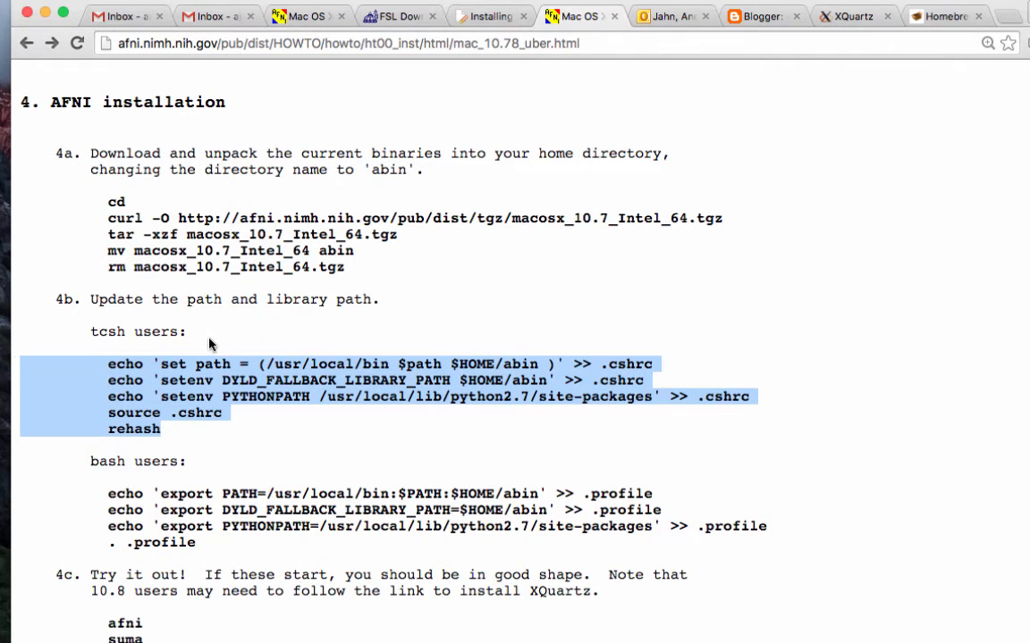
mouse_move(172, 435)
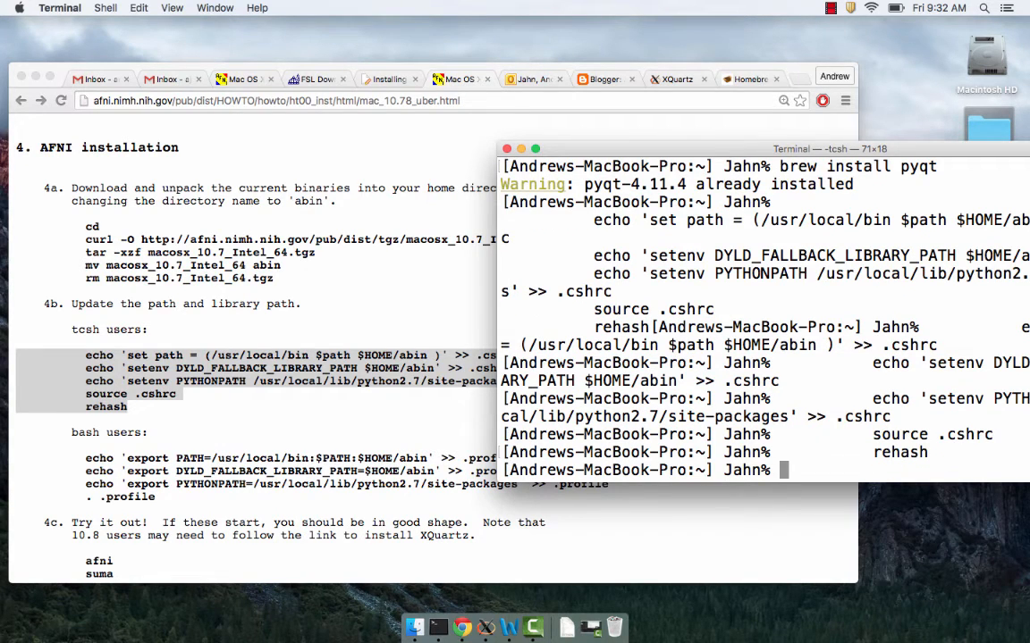
Run 'afni' in Terminal to launch the AFNI controller and splash screen.
text(afni)
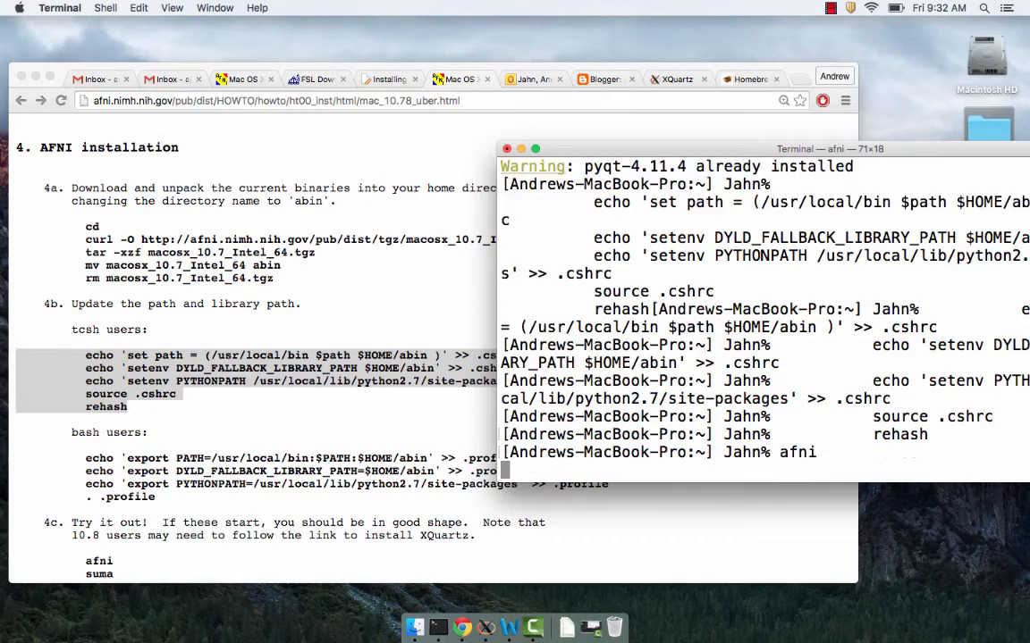
key(Return)
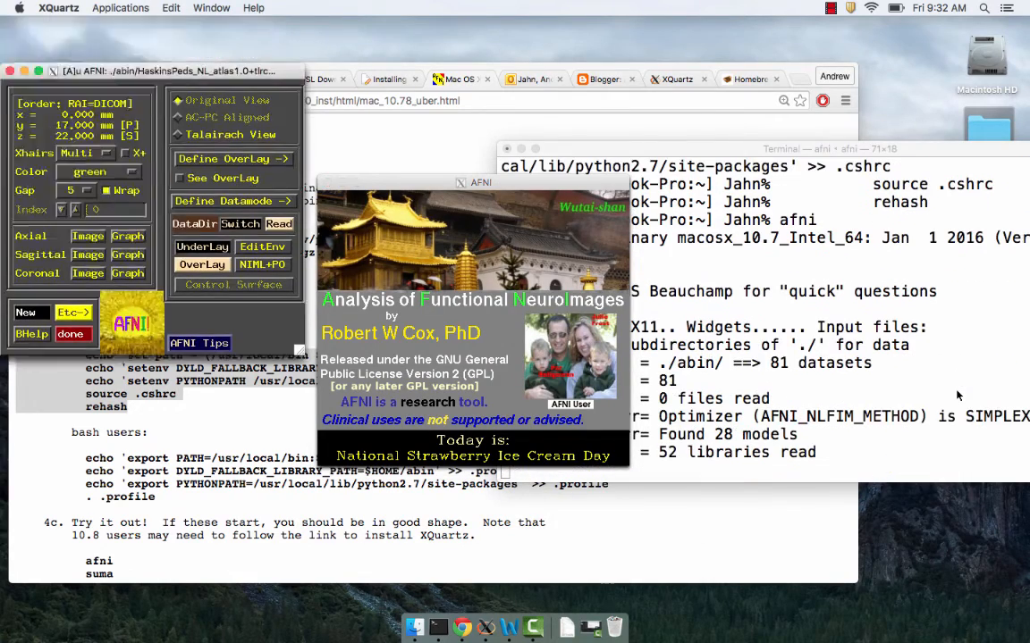